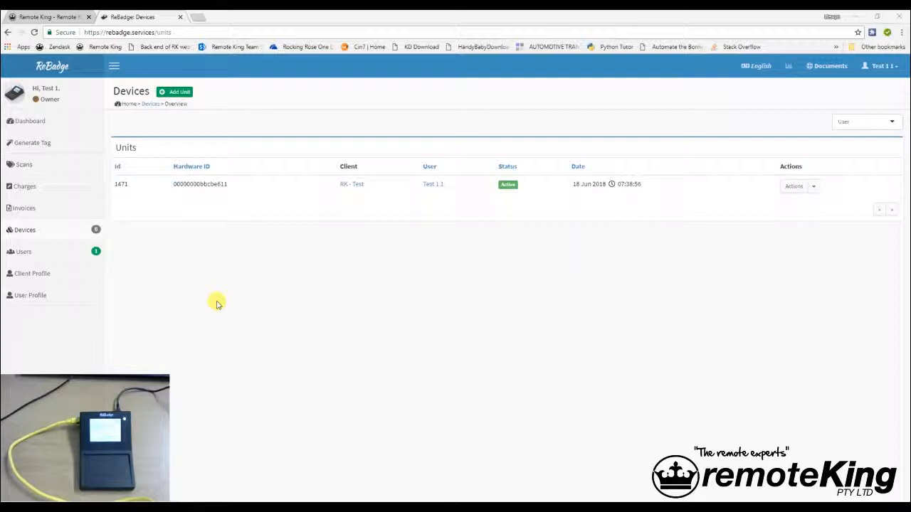
mouse_move(199, 278)
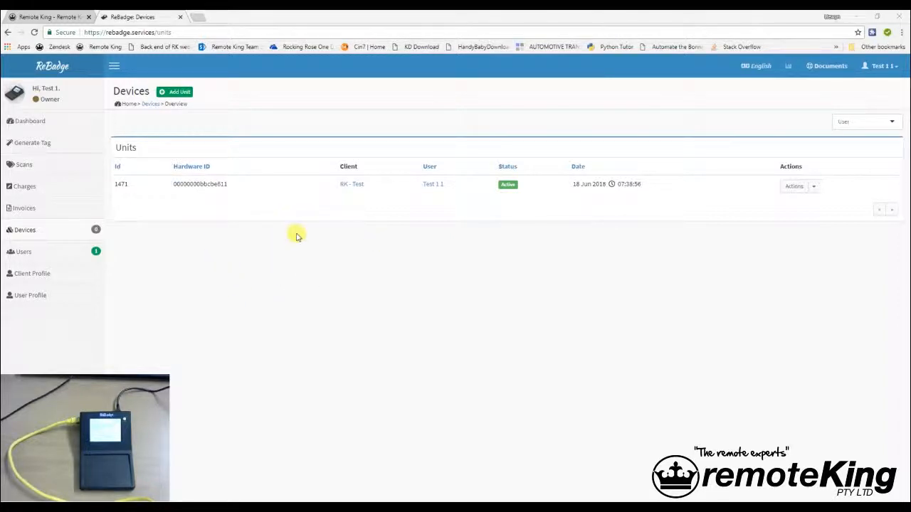
mouse_move(527, 188)
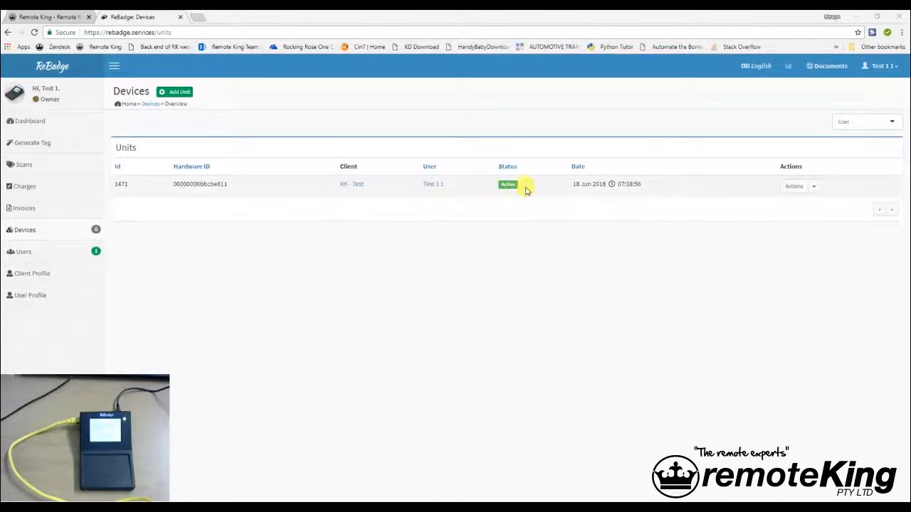
mouse_move(504, 196)
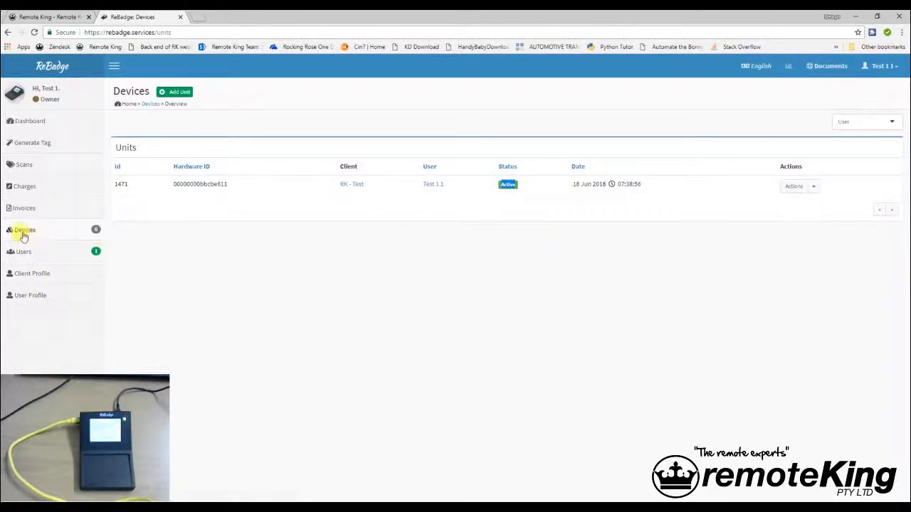
Step: Open unit 1471's detail page from the Devices list via its Actions menu
left_click(24, 230)
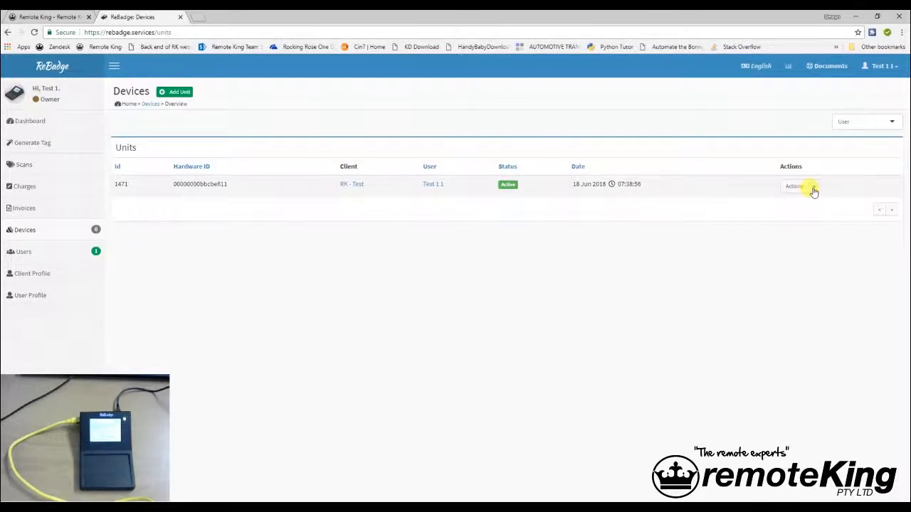
left_click(814, 185)
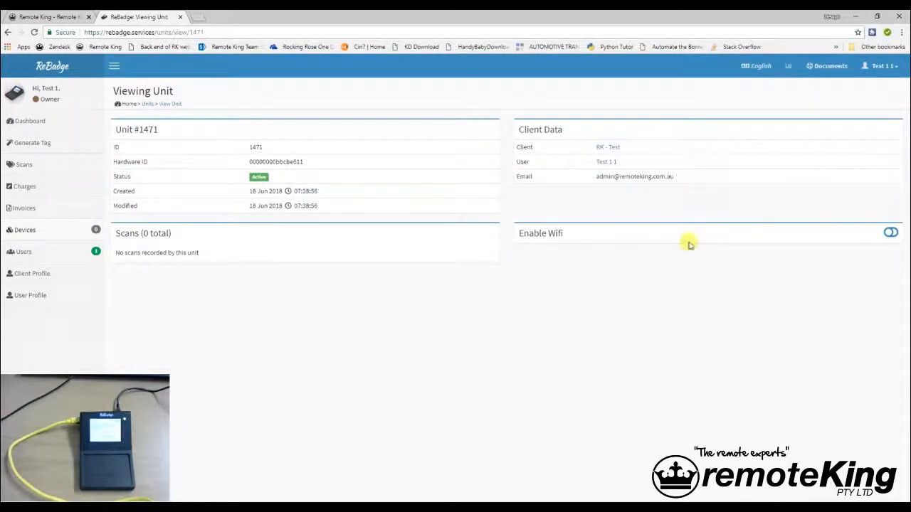
mouse_move(609, 233)
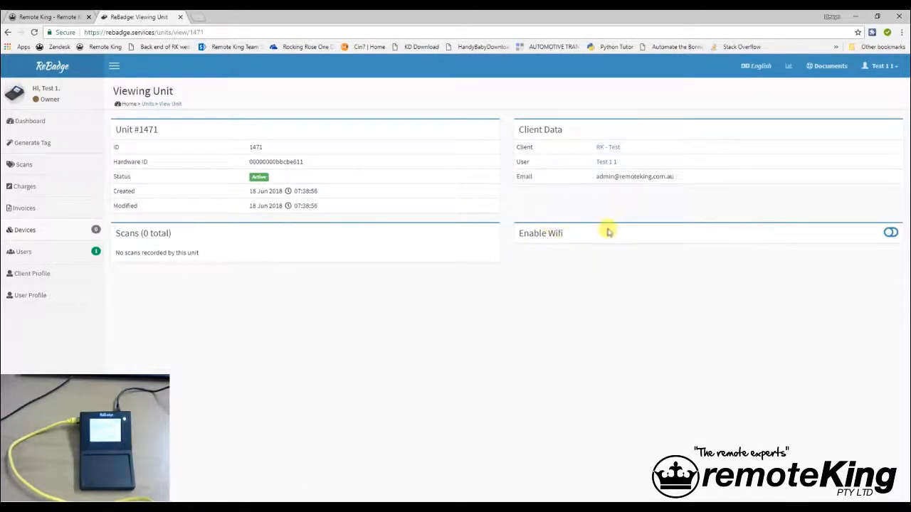
Step: Turn on the Enable Wifi toggle for unit 1471 and start adding network details
double_click(541, 233)
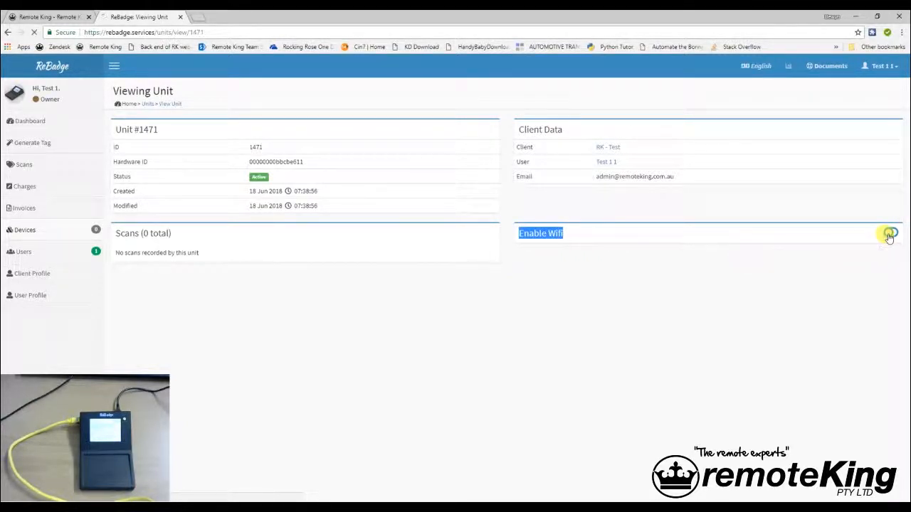
left_click(891, 233)
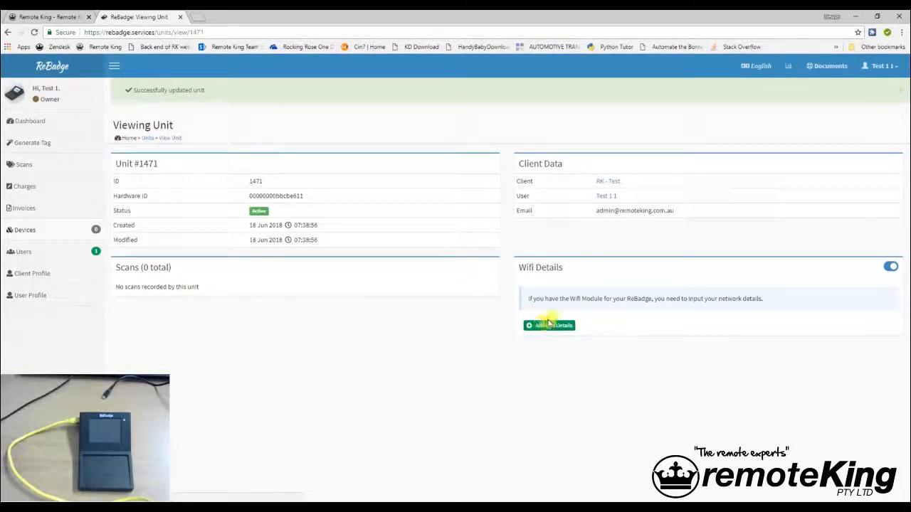
left_click(549, 324)
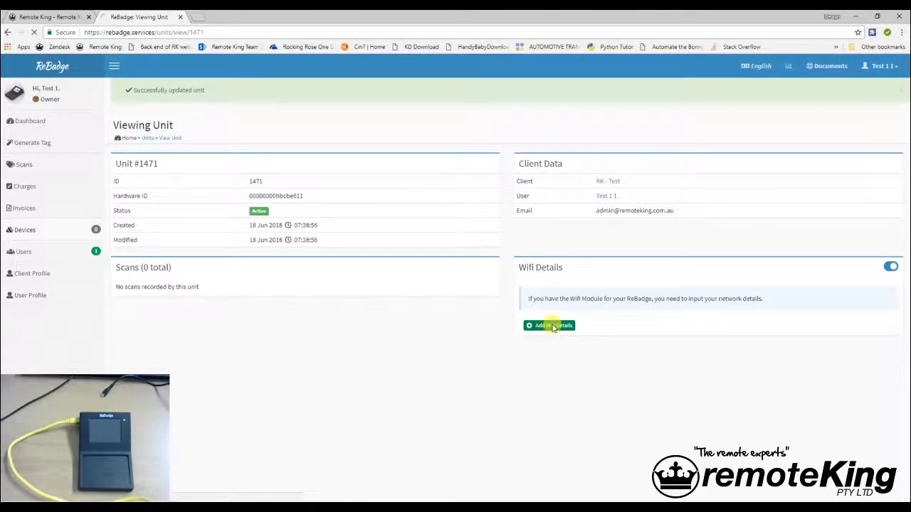
Step: Launch the WiFi Assistant for unit 1471 and let Discovered Networks load
left_click(549, 324)
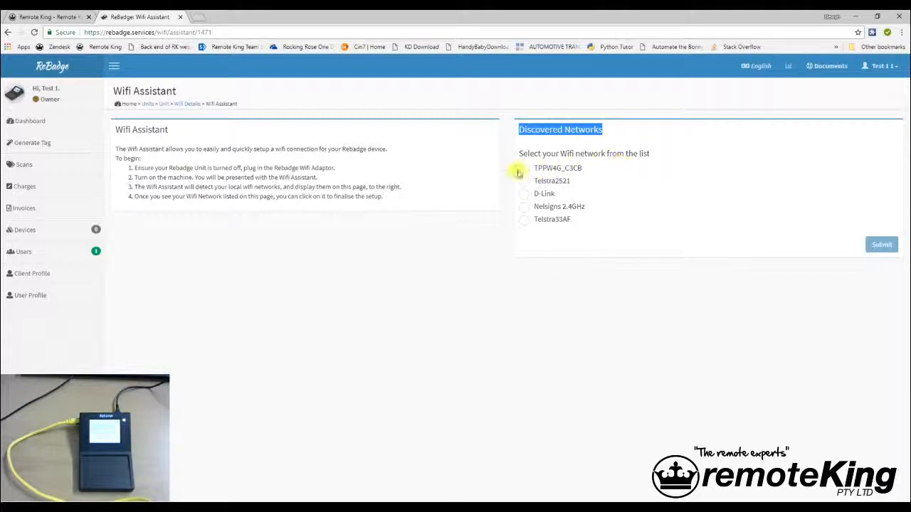
Step: Choose network TPPB4G_C3CB, fill in its password and submit it as the unit's WiFi entry
left_click(524, 168)
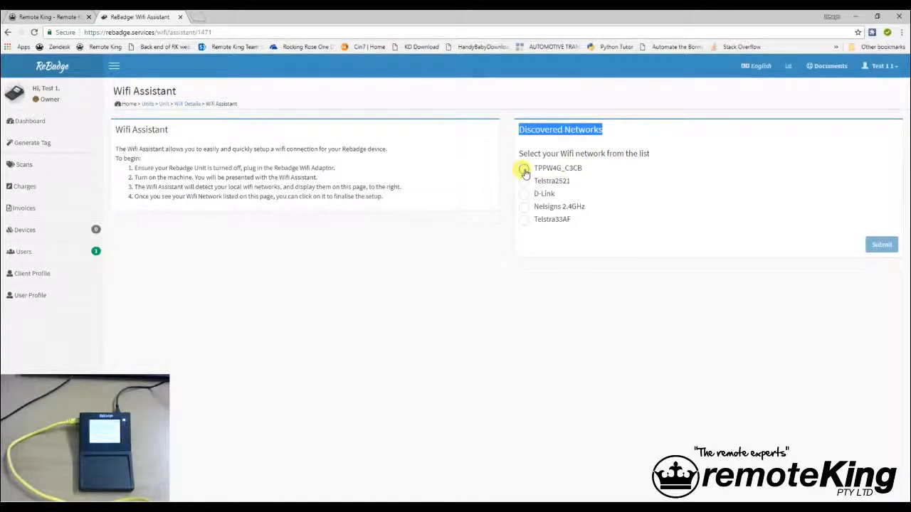
left_click(523, 168)
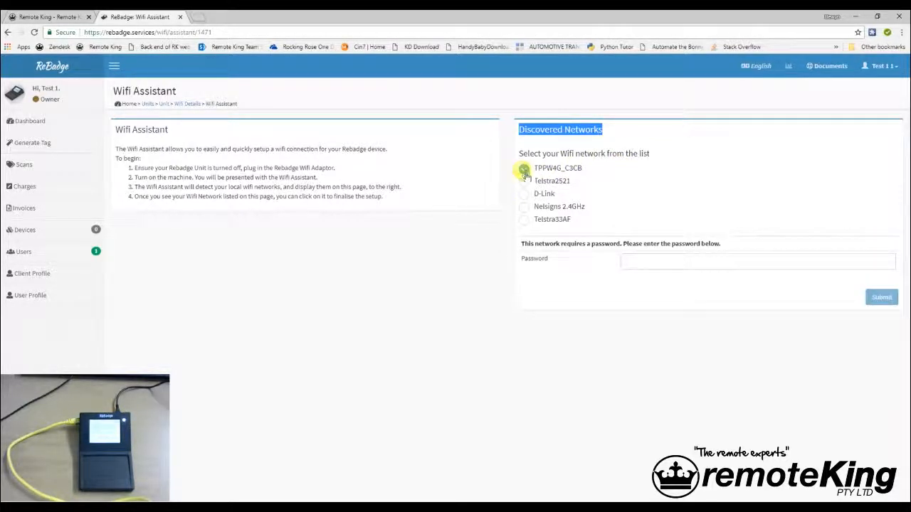
left_click(757, 262)
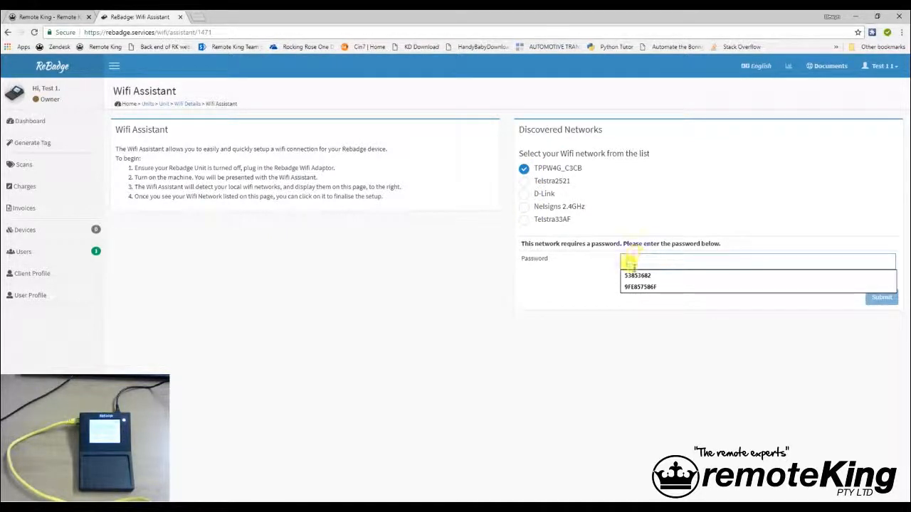
left_click(638, 262)
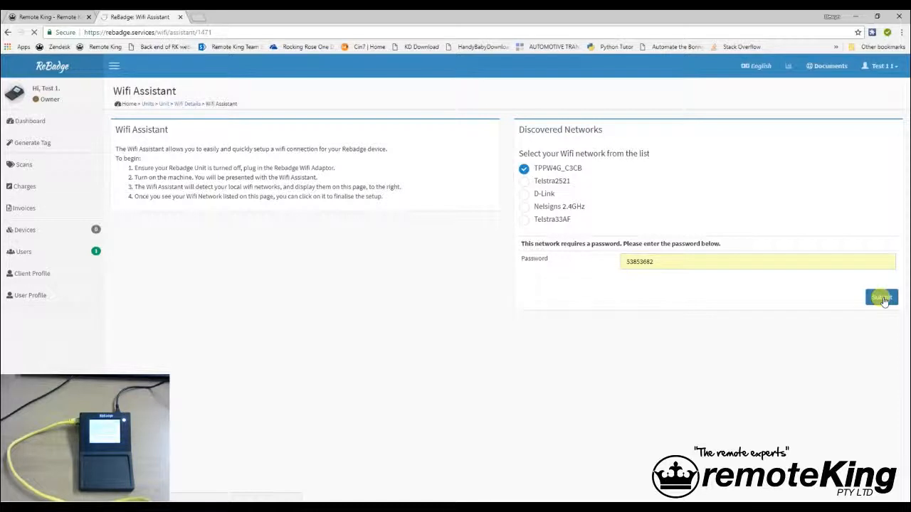
left_click(881, 297)
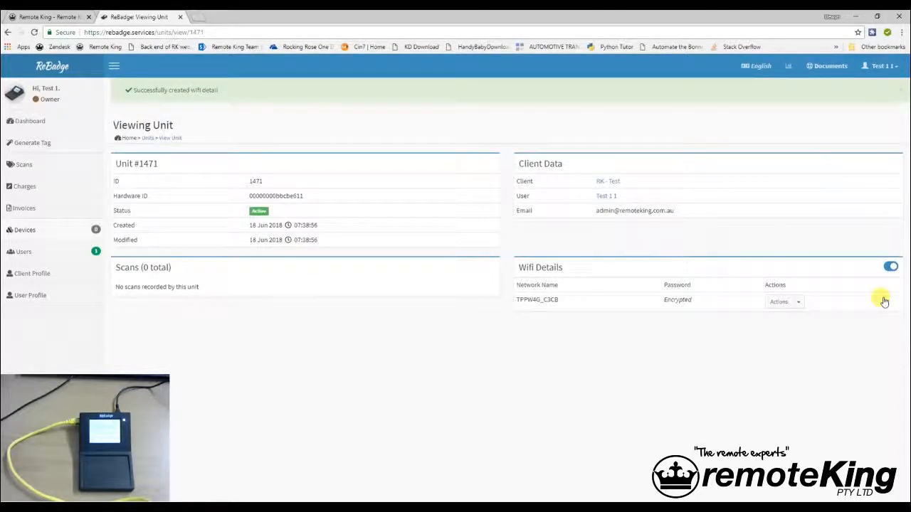